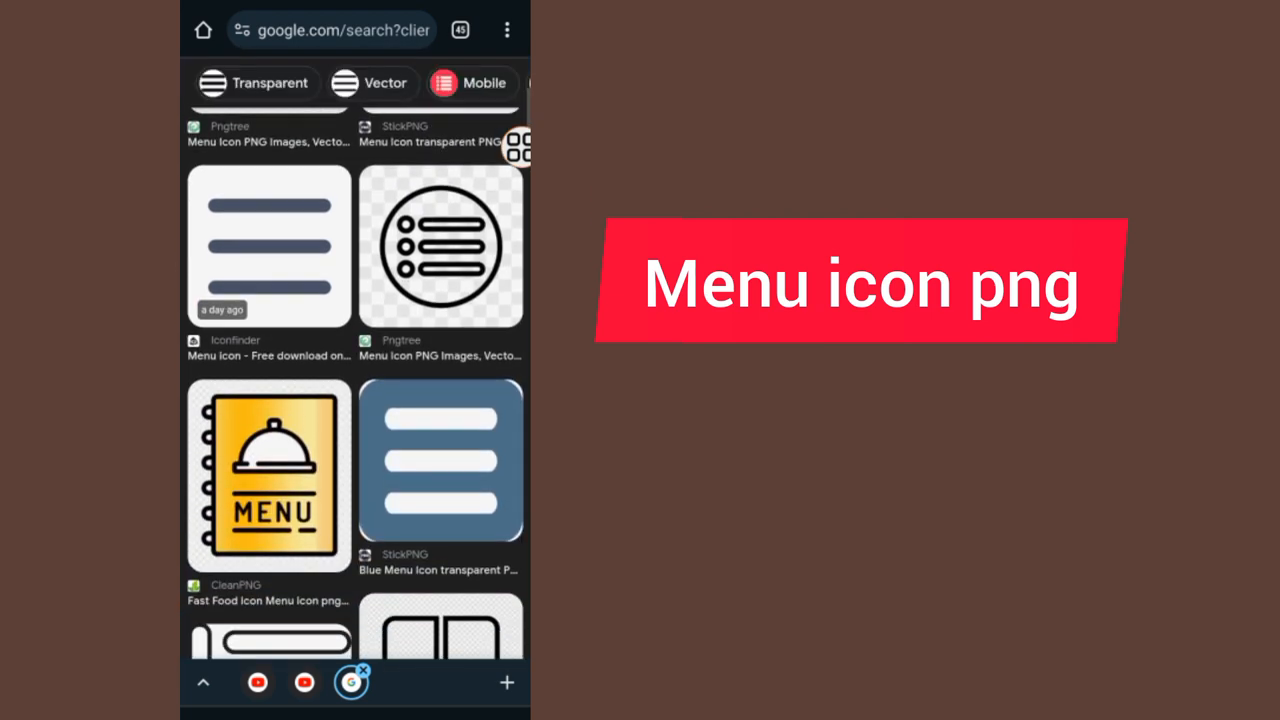
Scroll through the Google Images results for 'Menu icon png' to find a suitable icon
scroll(down, 3)
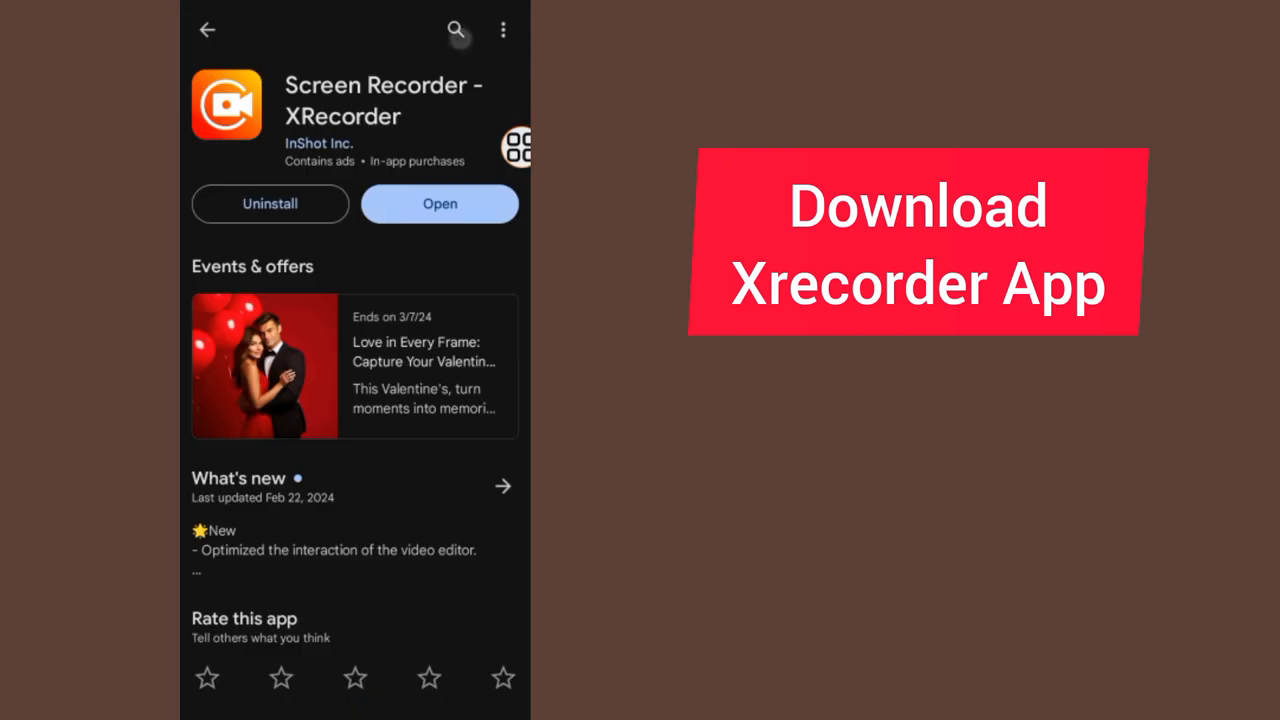
Search the Play Store for xrecorder and launch Screen Recorder - XRecorder
click(207, 29)
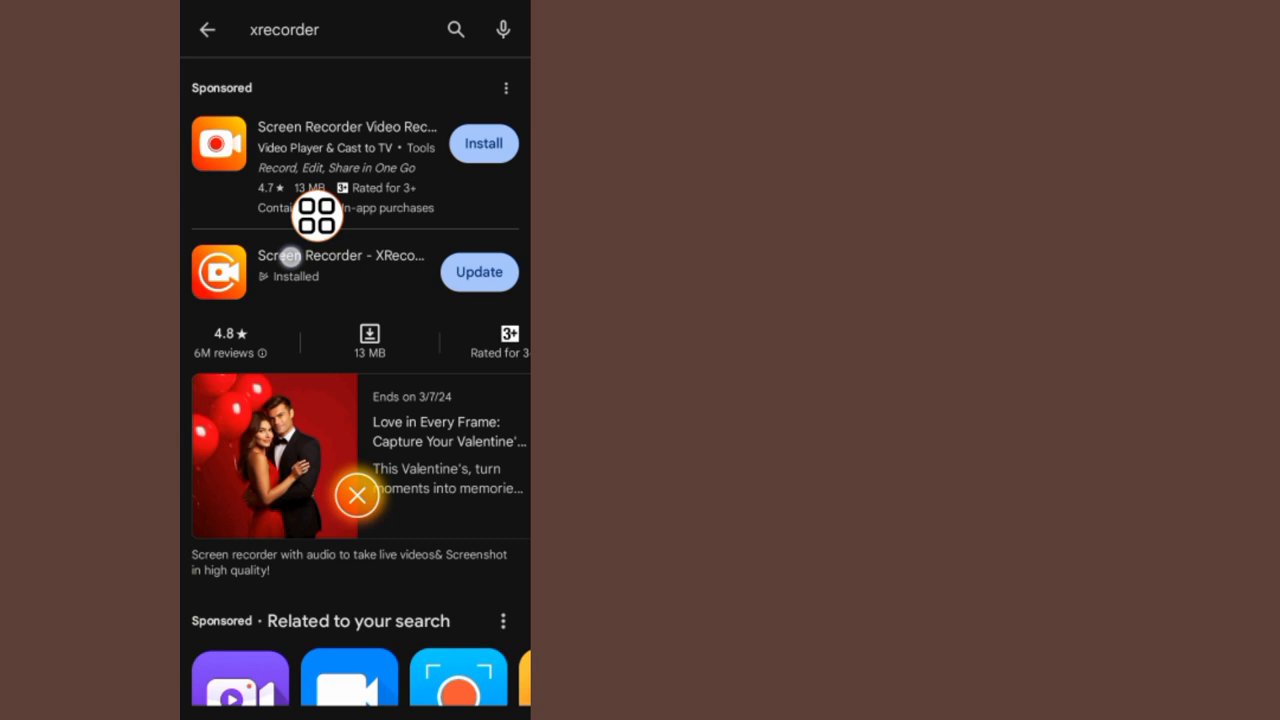
click(340, 265)
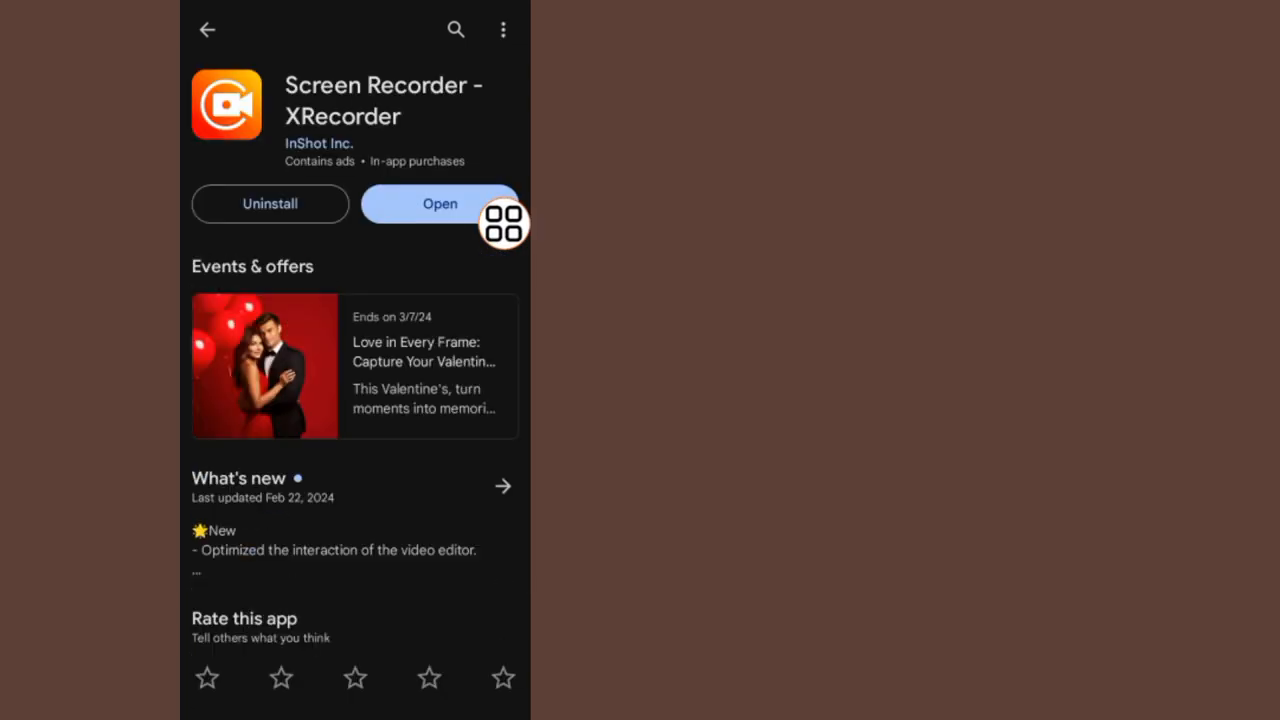
mouse_move(505, 125)
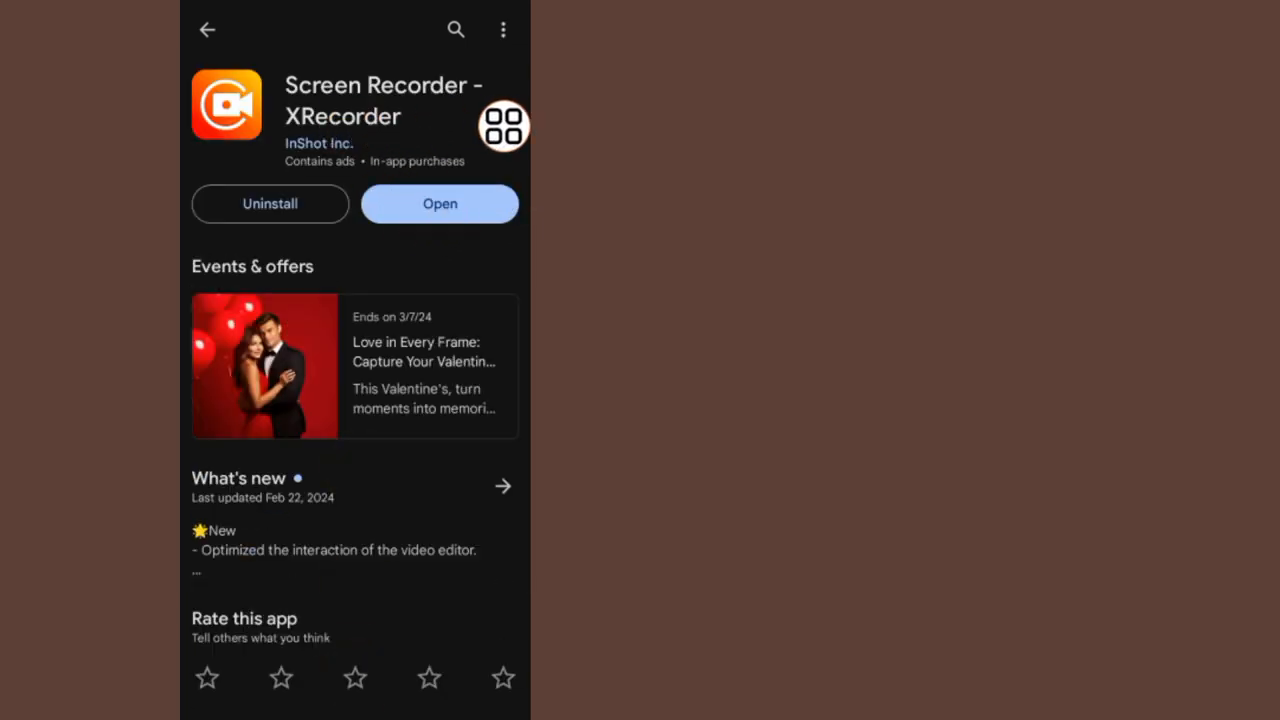
click(439, 203)
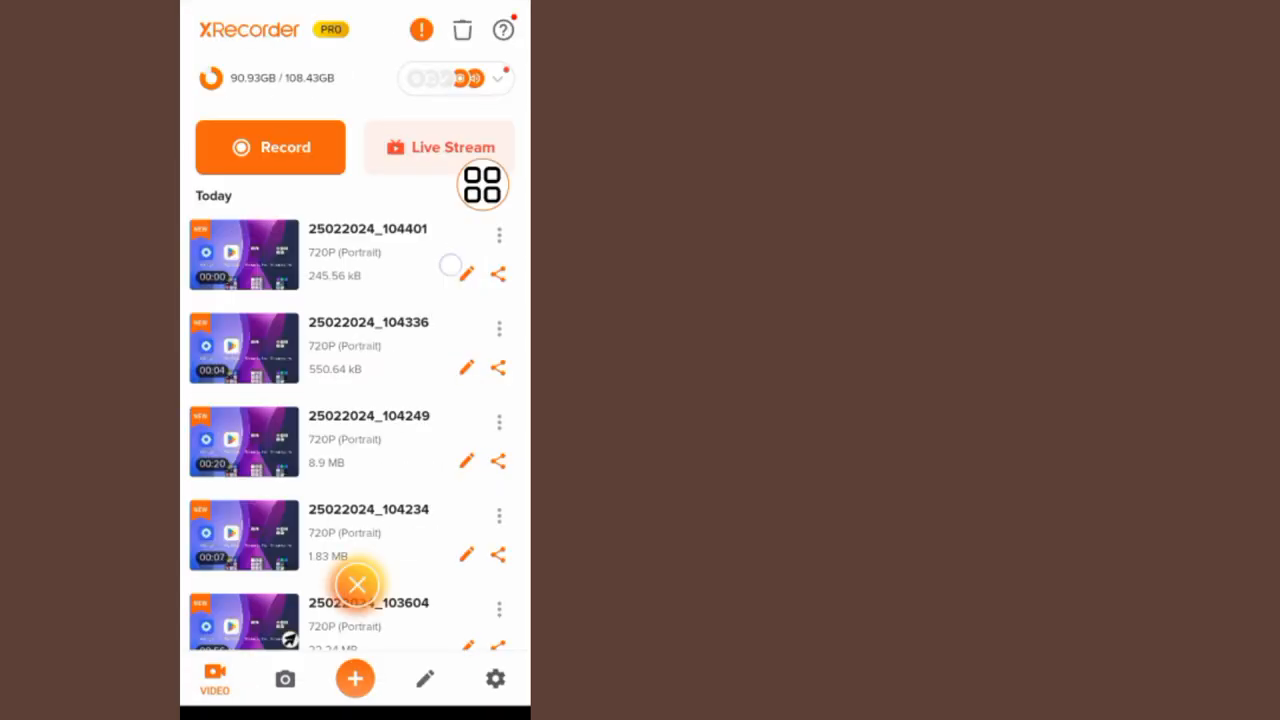
Go to XRecorder's Settings from the video list's bottom navigation bar
scroll(down, 3)
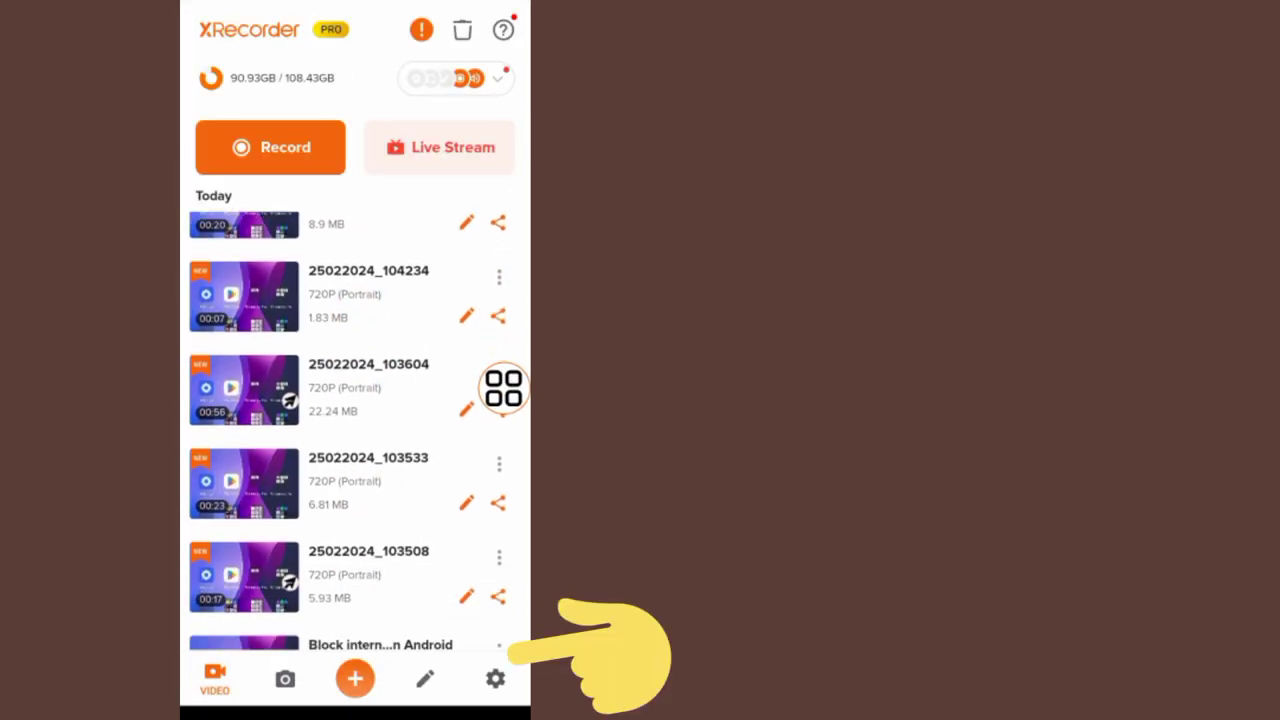
scroll(up, 3)
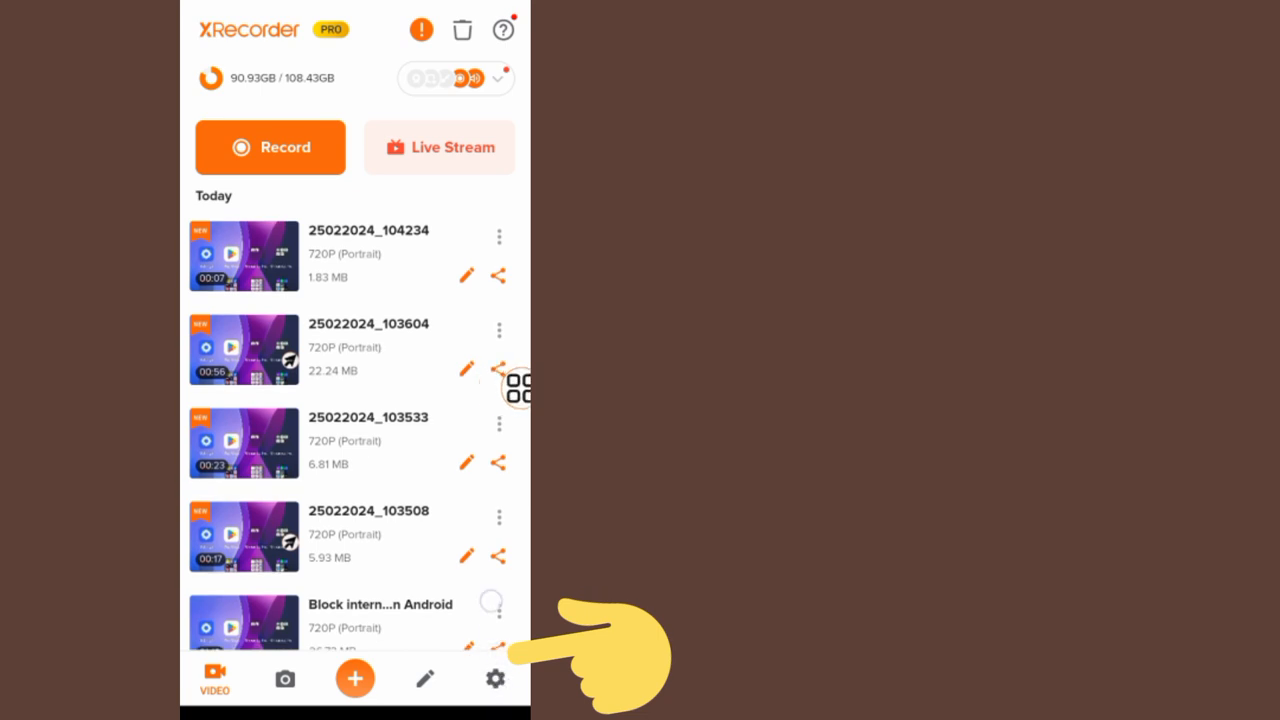
click(495, 678)
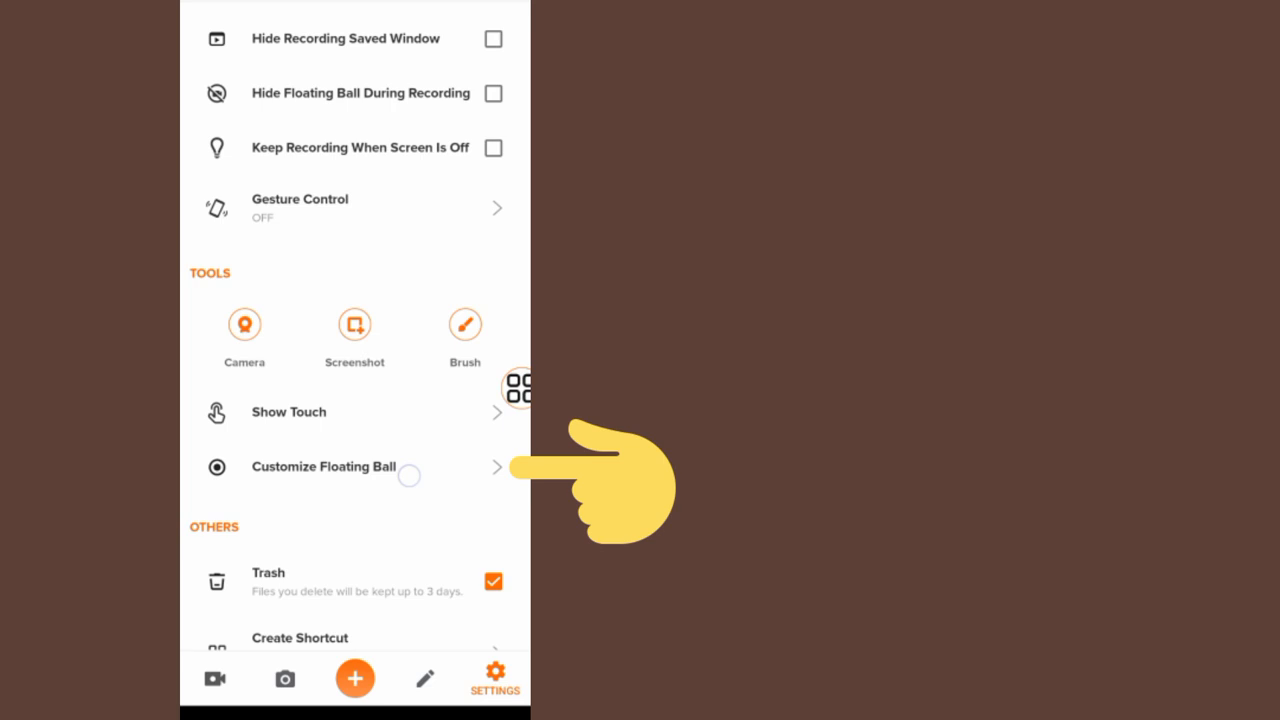
Choose Customize Floating Ball under Tools, then Customize to open the image gallery
click(323, 466)
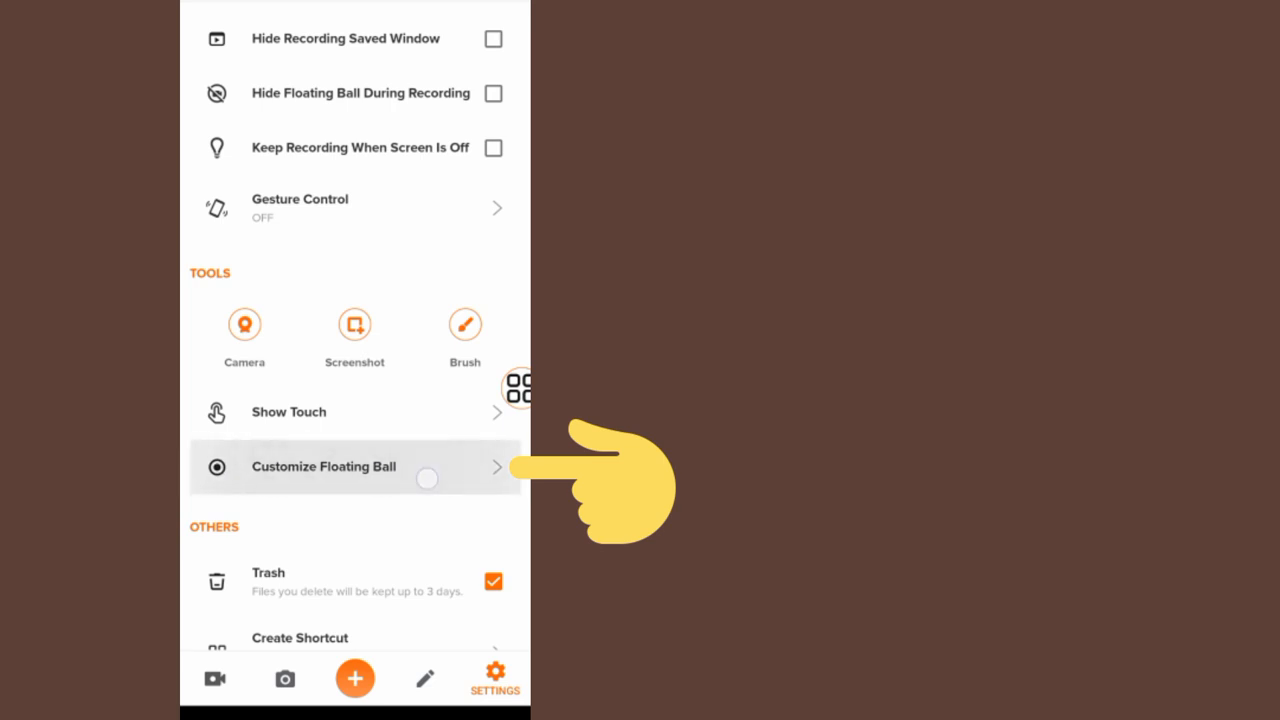
click(323, 466)
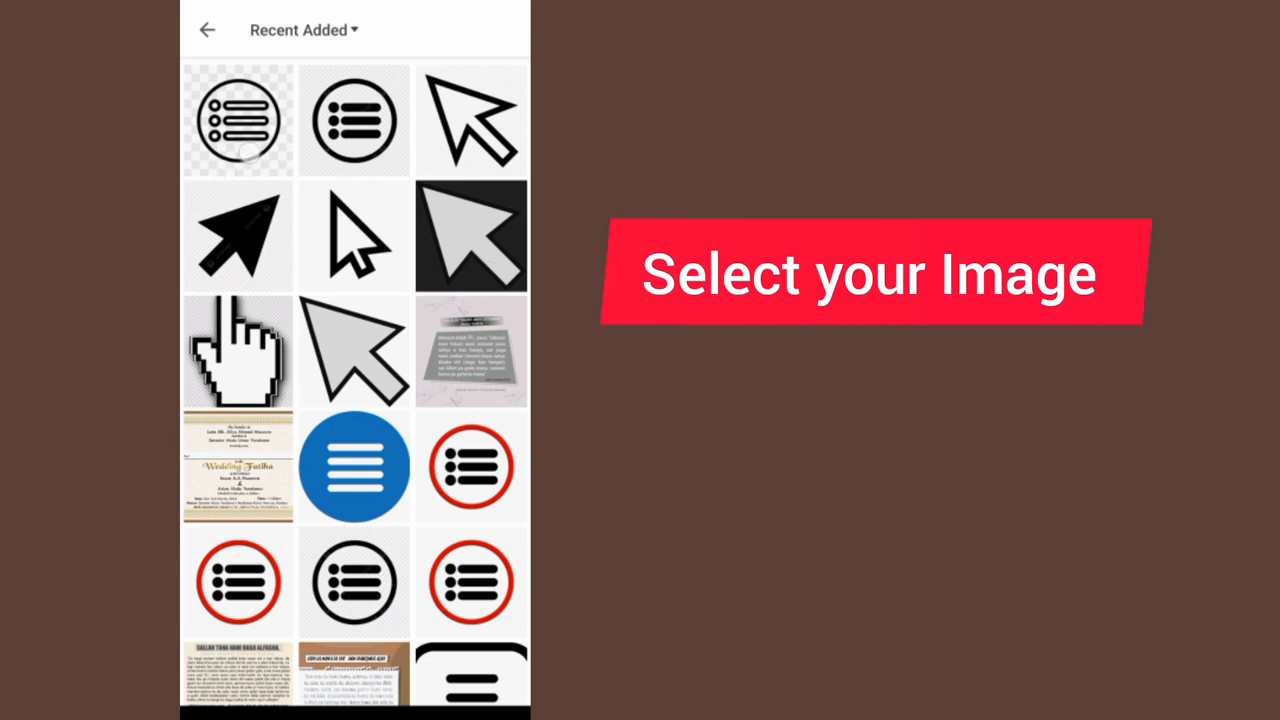
Pick the circular menu-list icon from Recent Added to bring up the crop screen
click(239, 120)
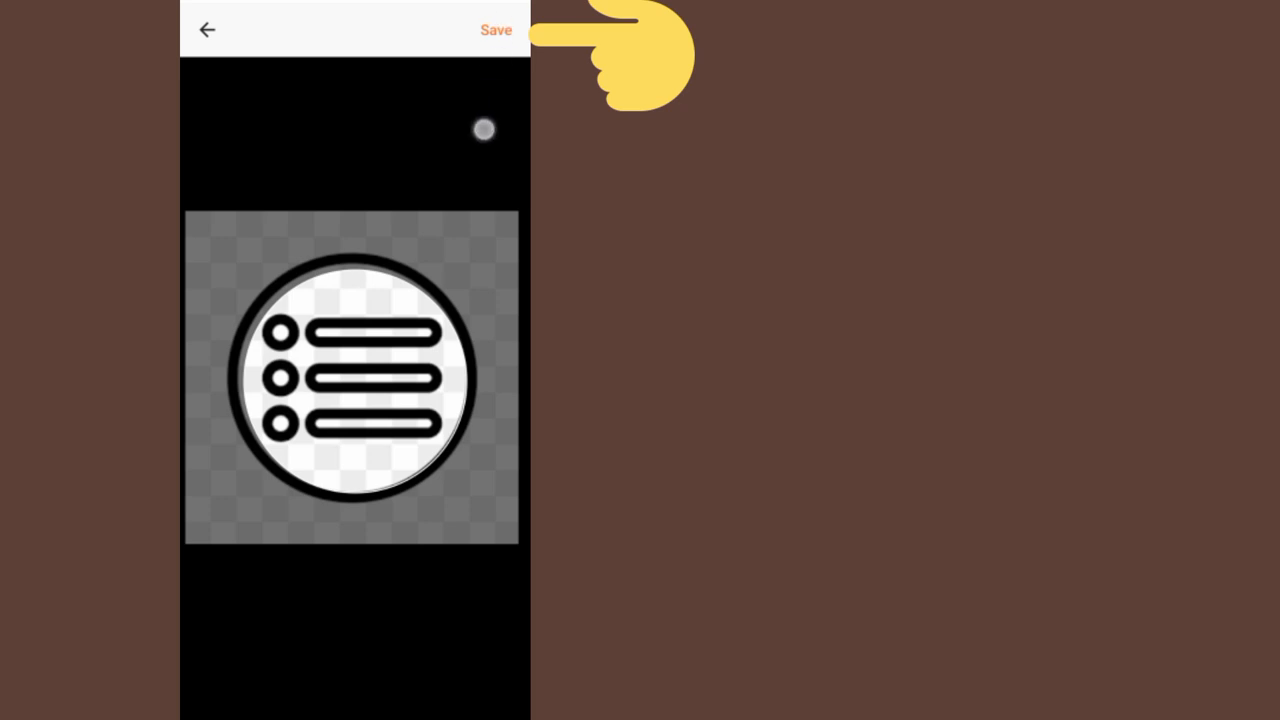
Save the cropped icon, set ball size to 120% and opacity to 82%, then return home
click(496, 29)
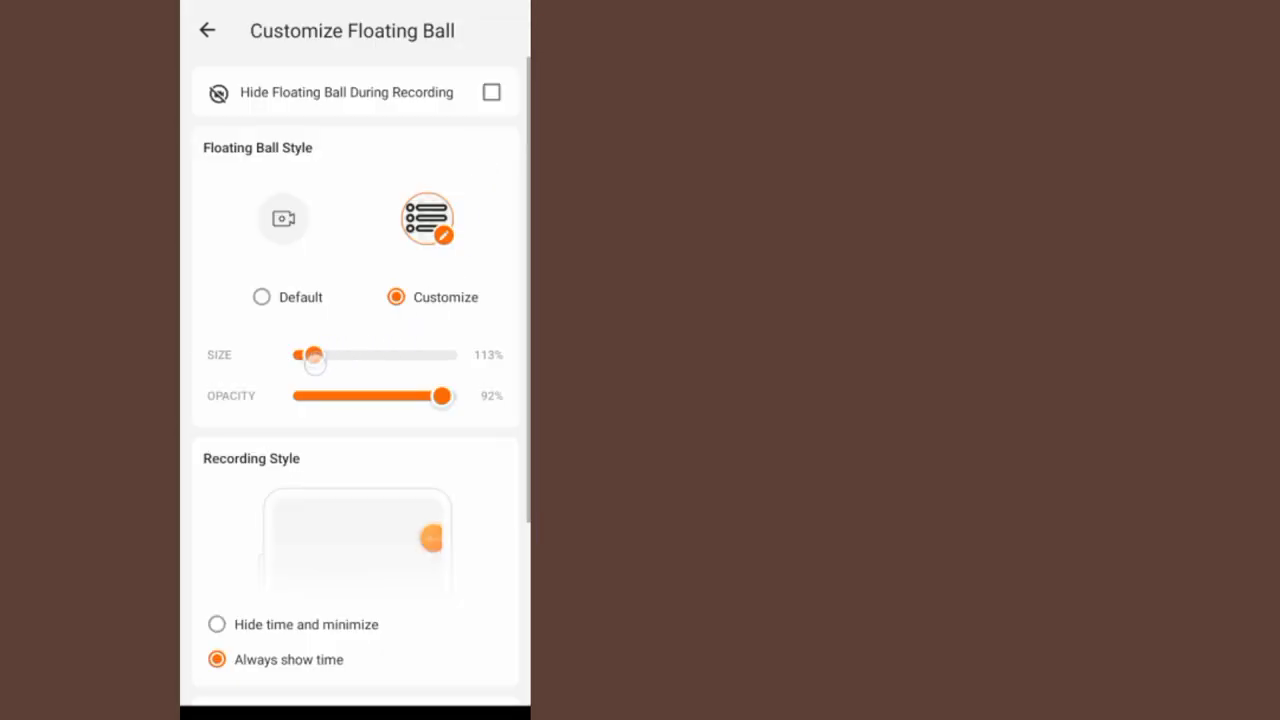
drag(315, 355, 440, 355)
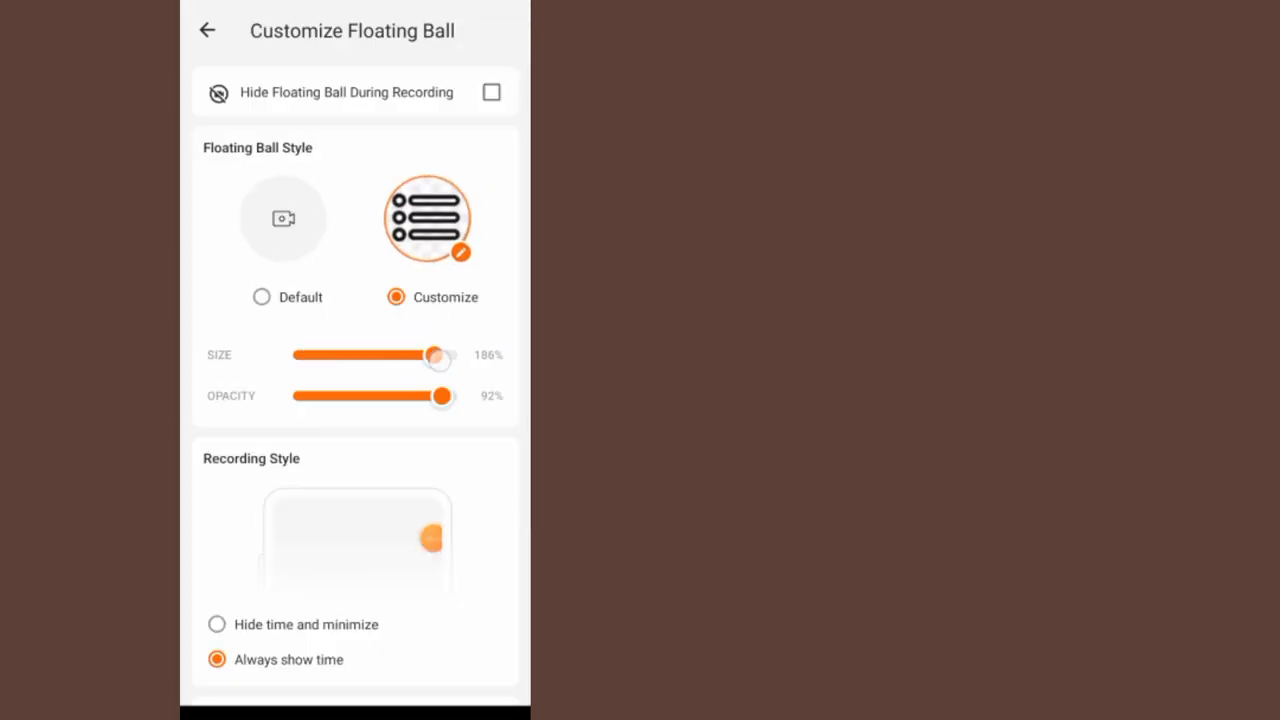
drag(455, 396, 300, 396)
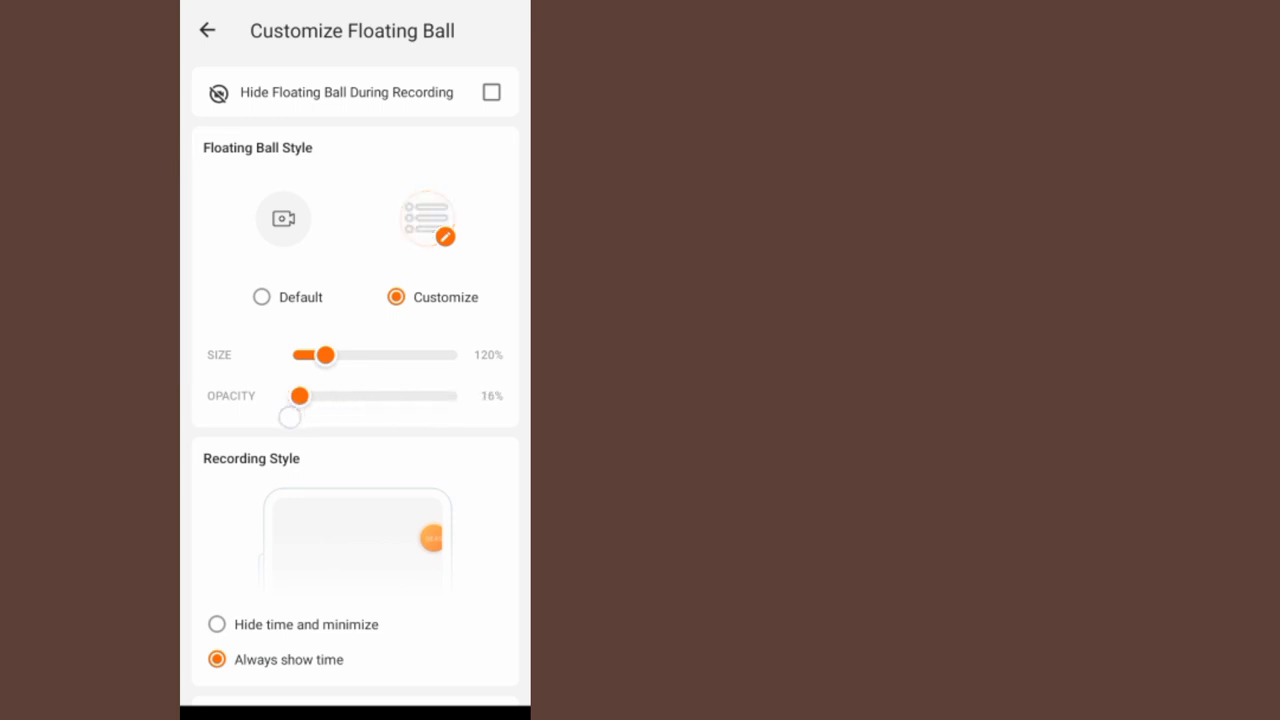
drag(300, 396, 422, 396)
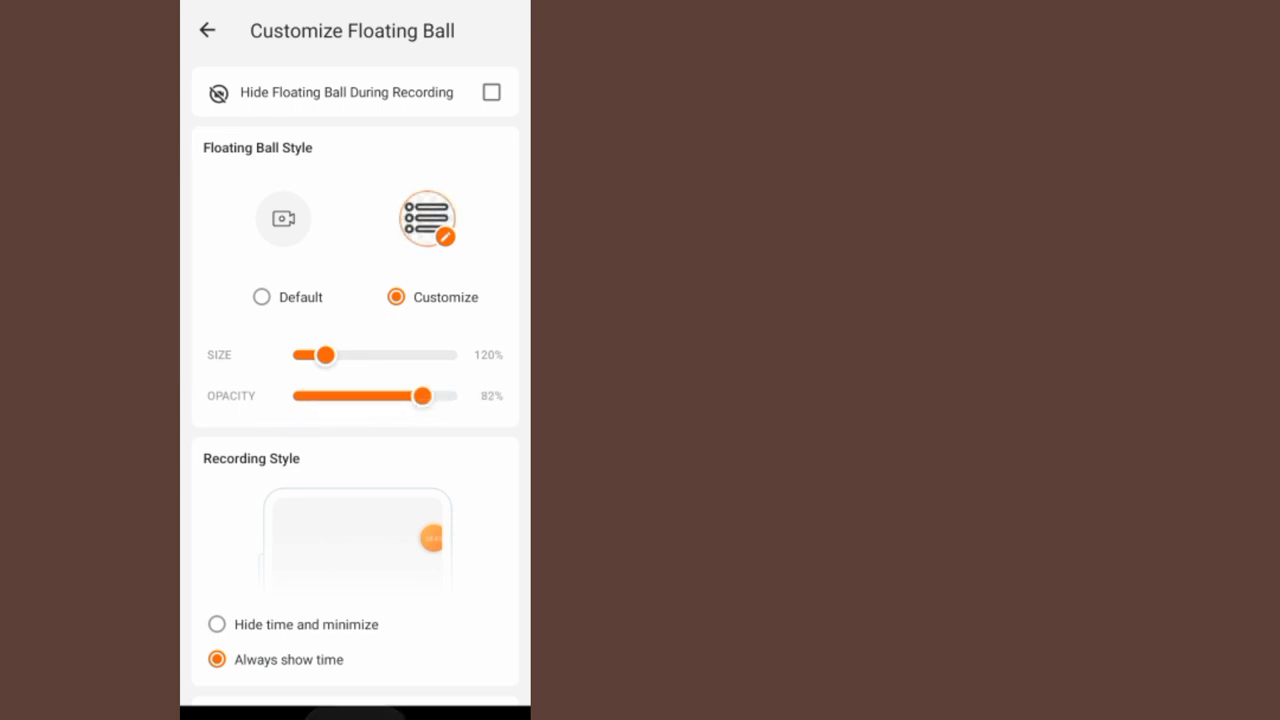
click(207, 30)
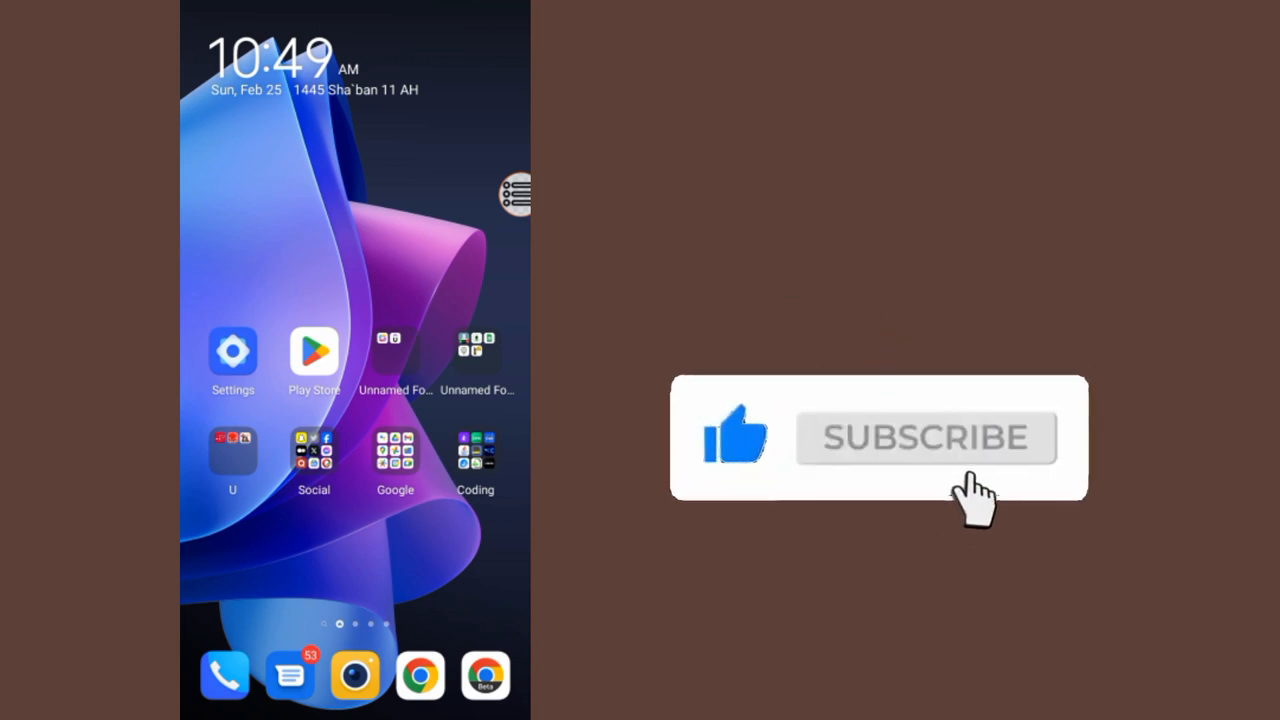
click(925, 438)
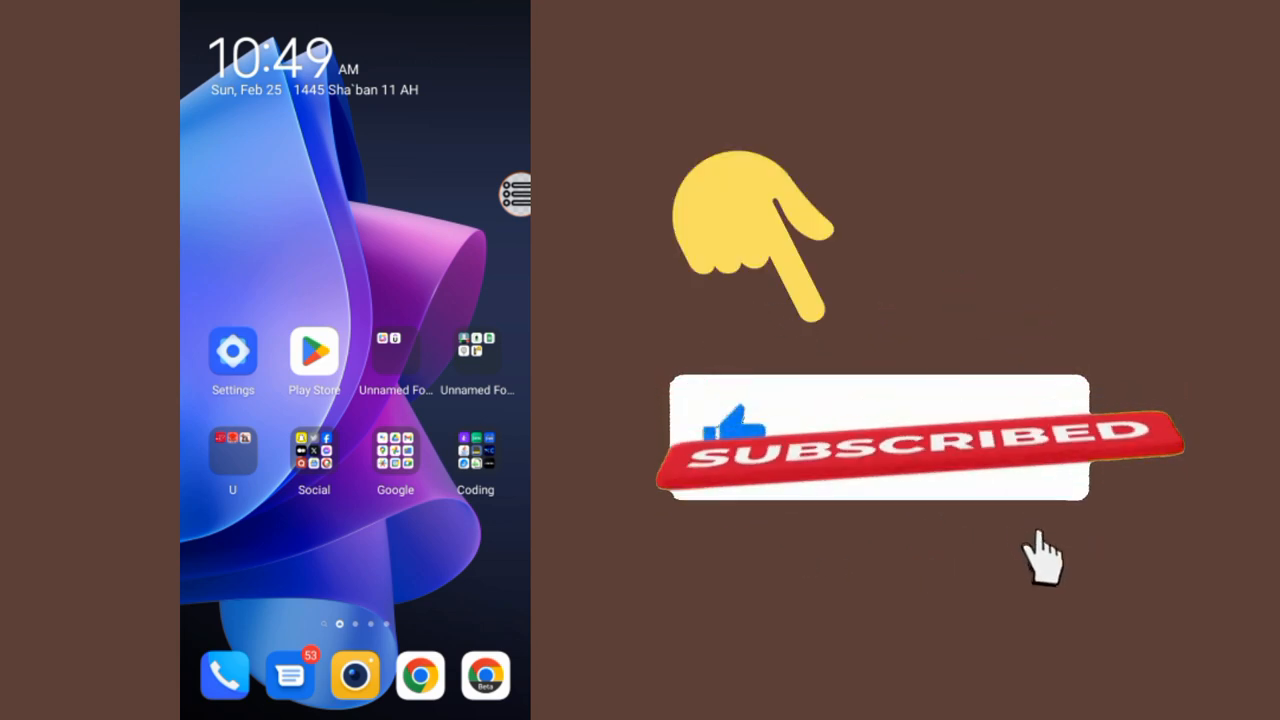